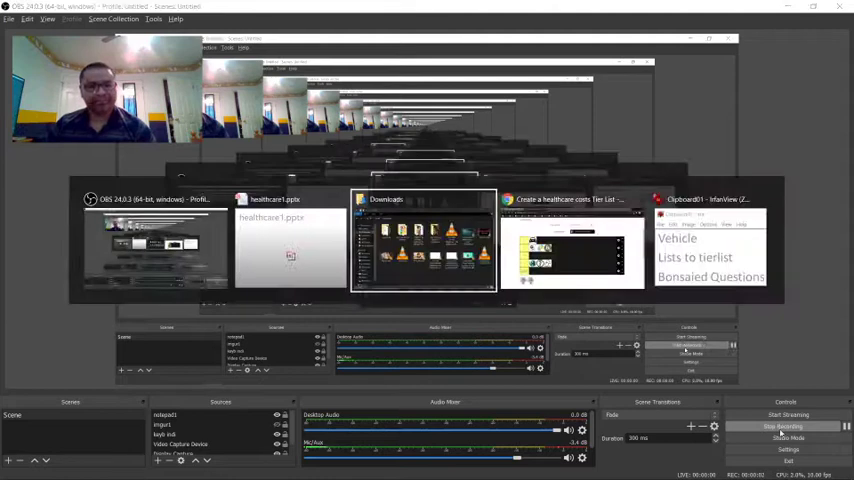
- Switch to the healthcare1 deck and show its Intro apology slide
left_click(290, 245)
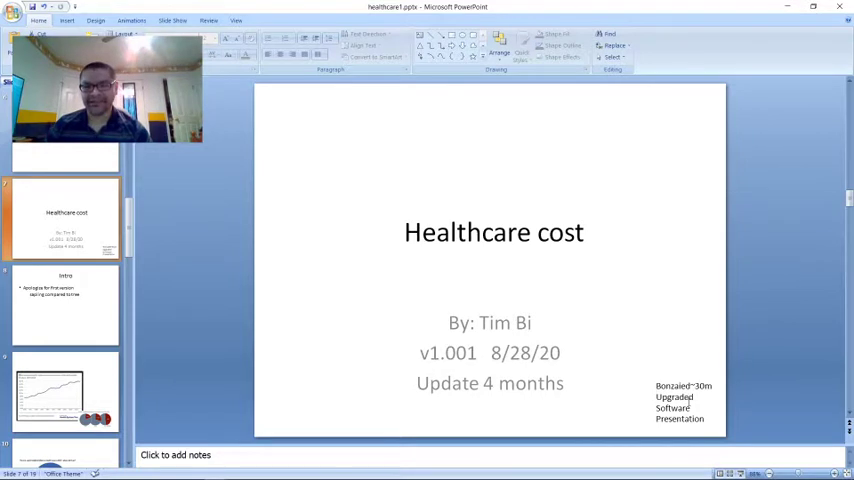
left_click(65, 305)
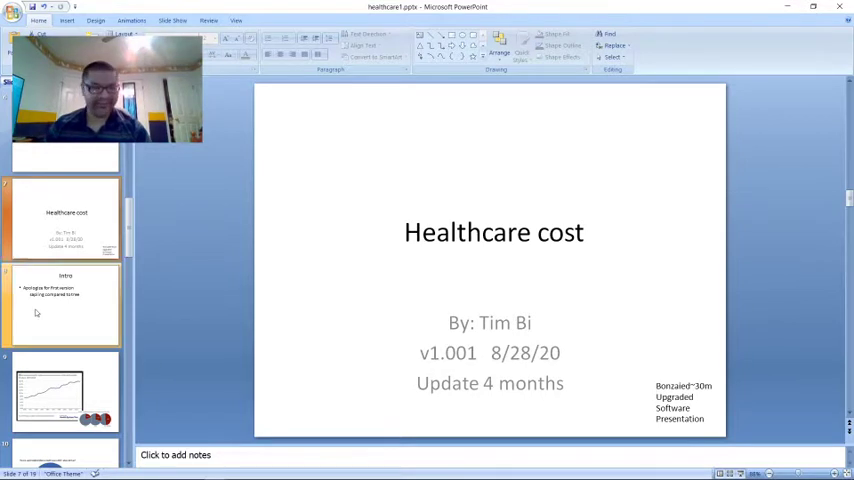
left_click(63, 305)
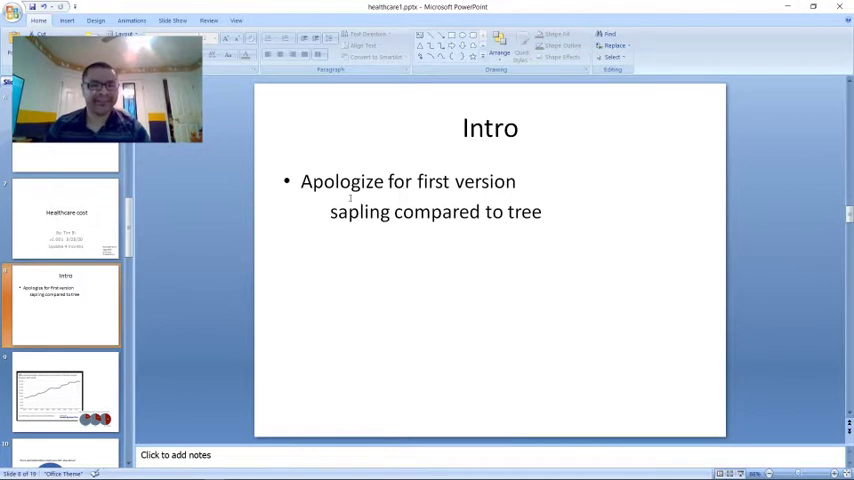
mouse_move(505, 282)
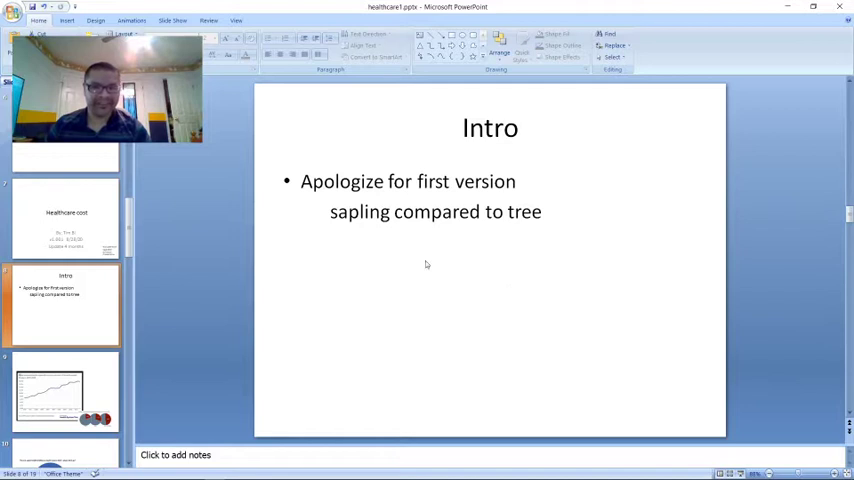
- Show the national health expenditure chart slide with the 2018 spending pie charts
left_click(62, 390)
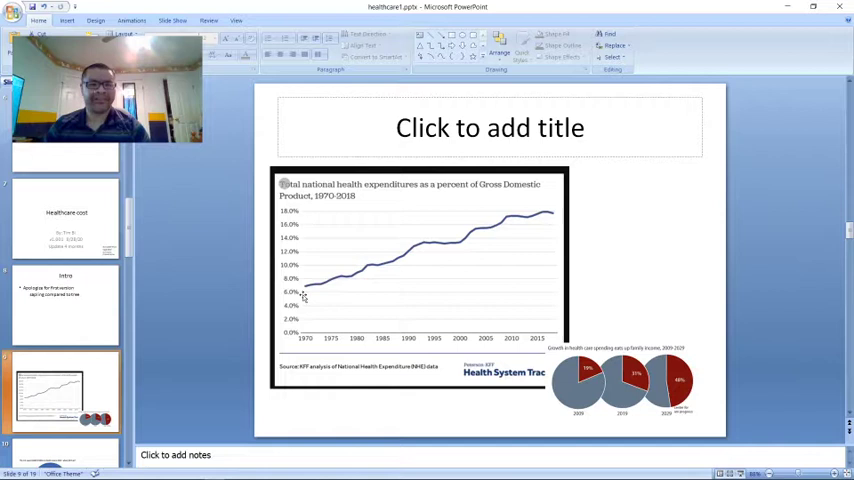
mouse_move(548, 238)
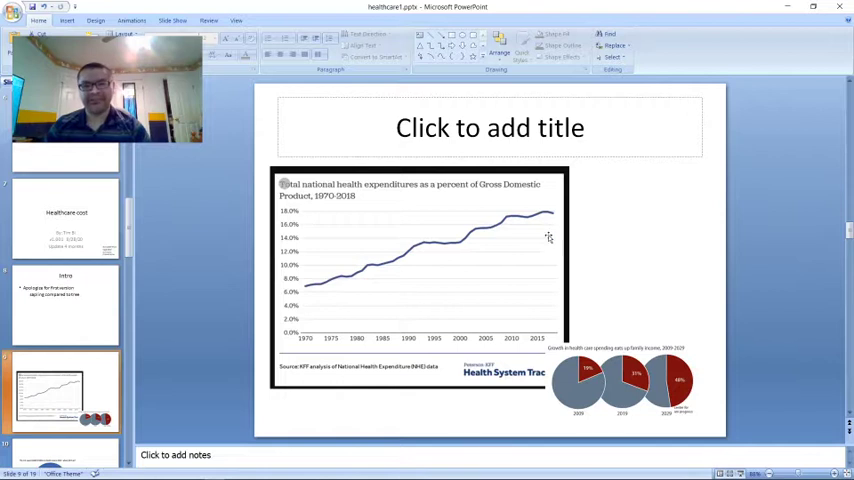
mouse_move(506, 283)
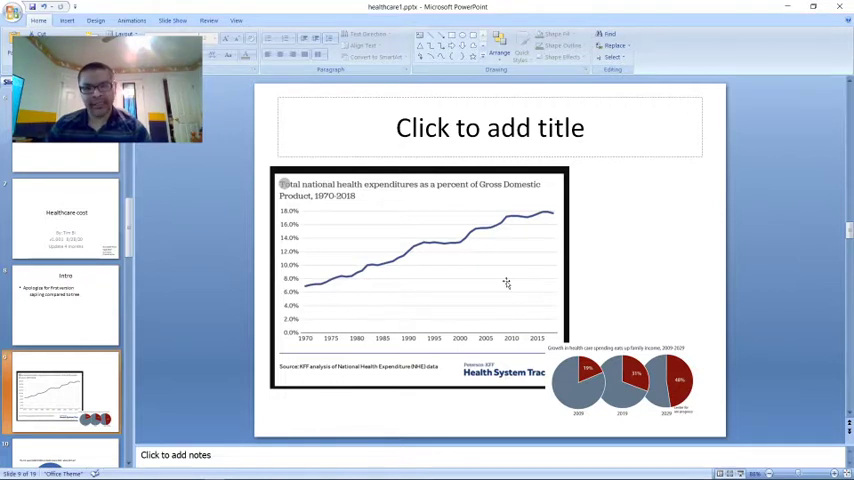
mouse_move(547, 213)
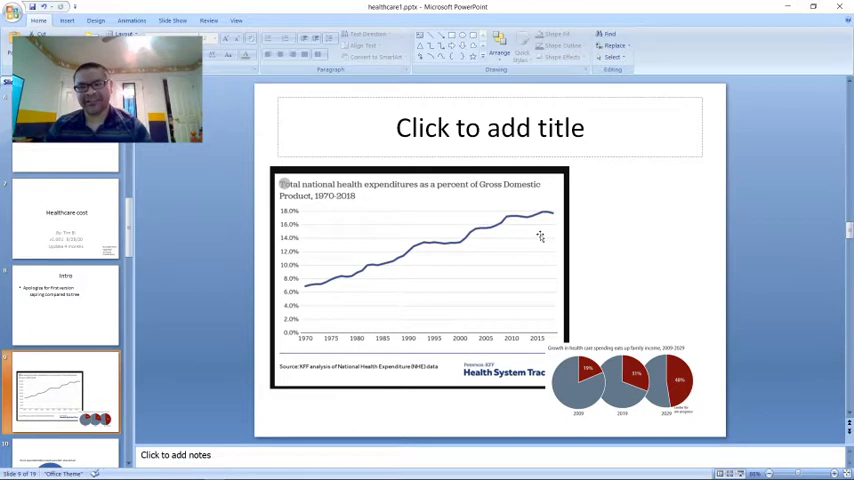
mouse_move(701, 410)
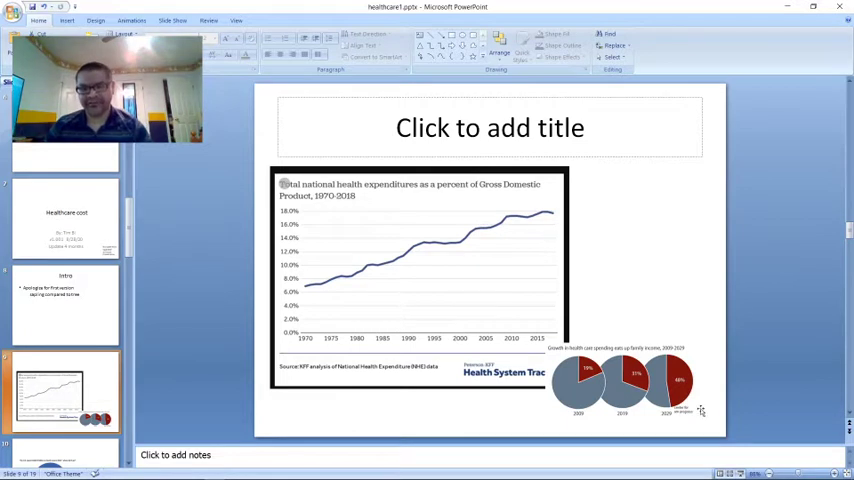
mouse_move(643, 376)
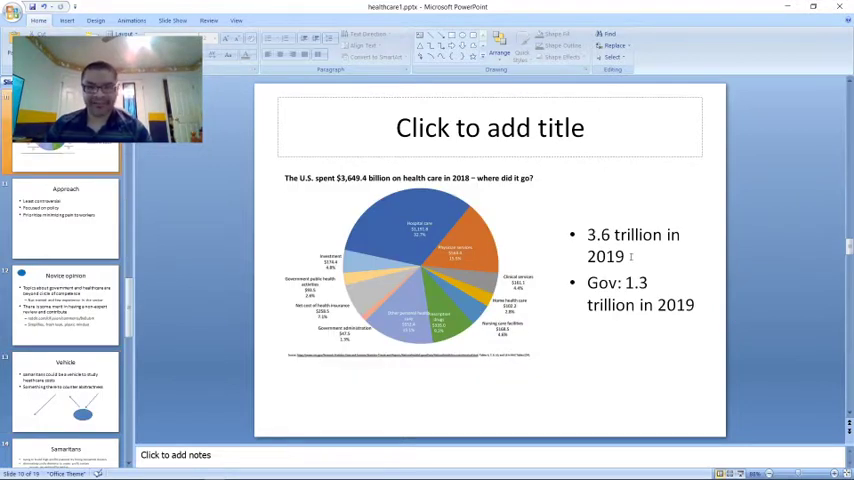
- Highlight and clear the 3.6 trillion in 2019 figure, then show the Approach slide
left_click(633, 270)
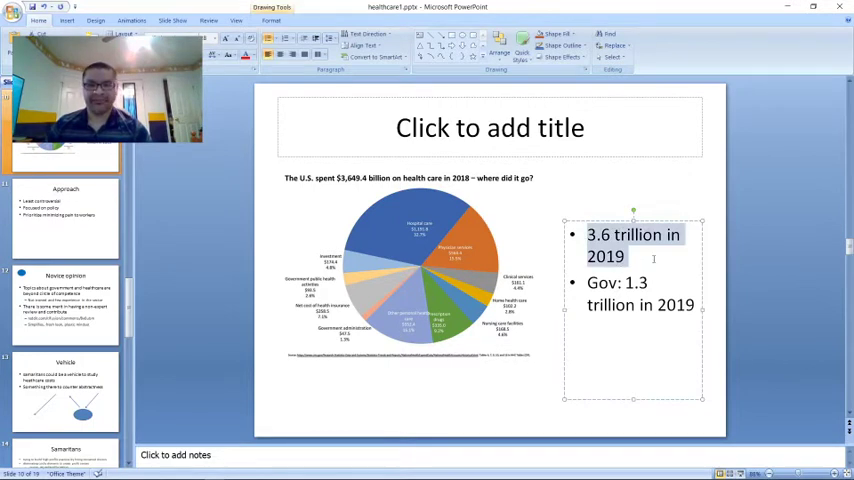
left_click(747, 348)
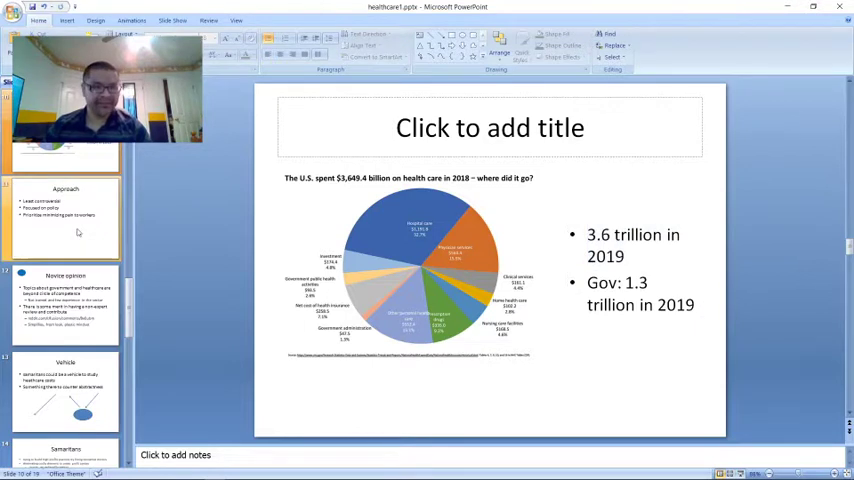
left_click(65, 217)
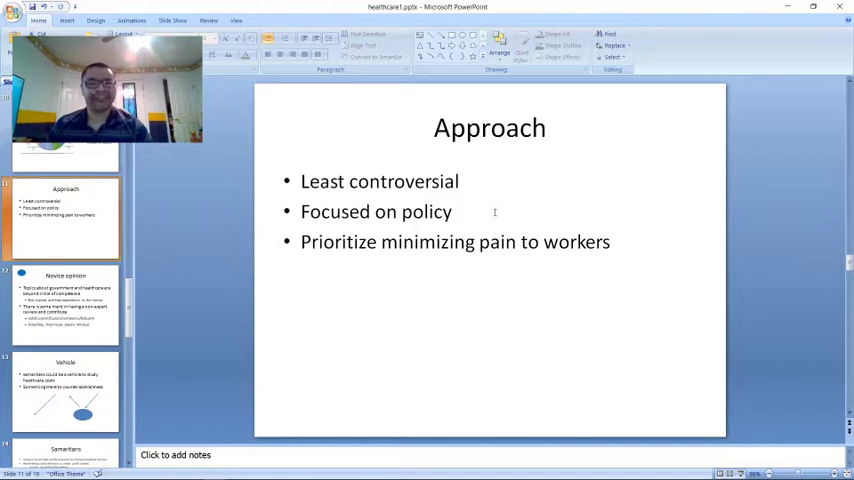
- Select a policy word and the 'Prioritize minimizing pain to workers' line
left_click(459, 181)
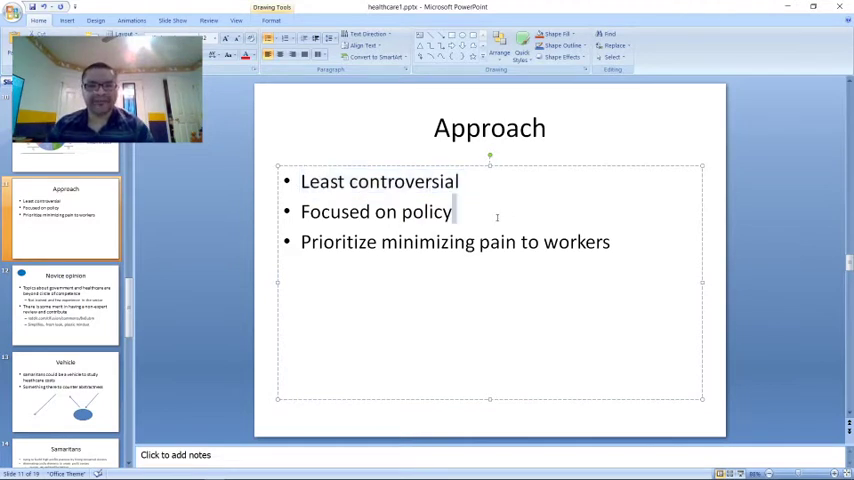
double_click(375, 211)
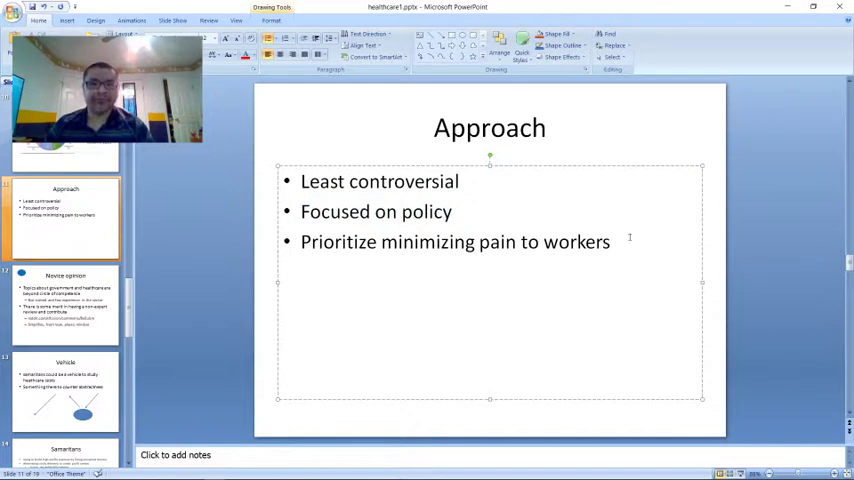
triple_click(455, 241)
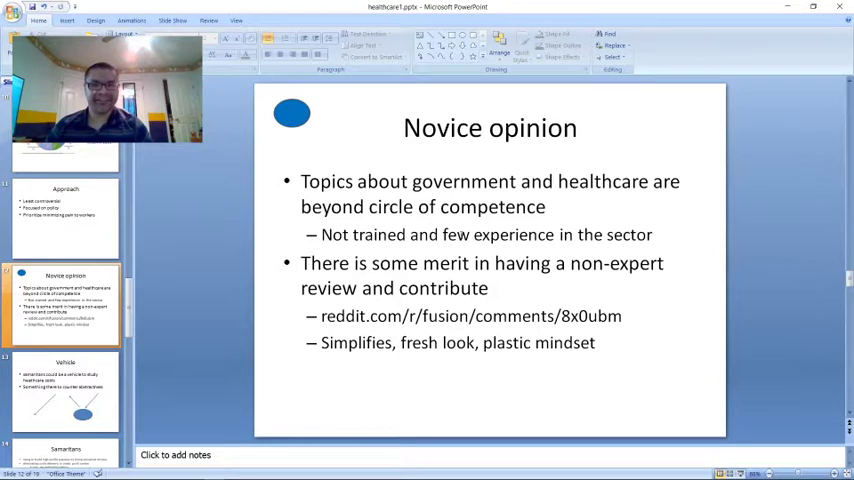
mouse_move(687, 303)
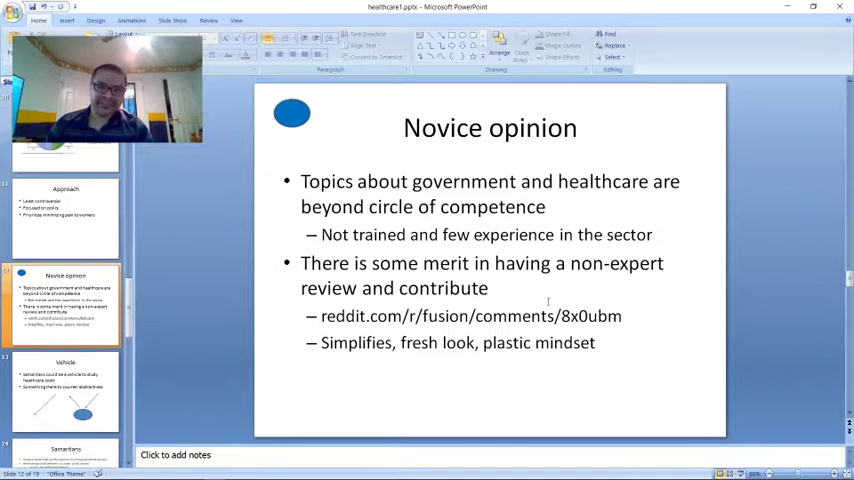
mouse_move(538, 295)
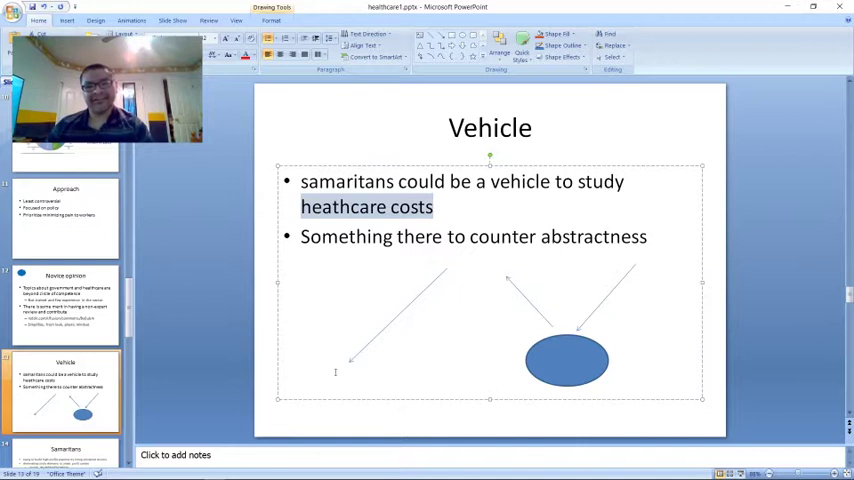
mouse_move(410, 349)
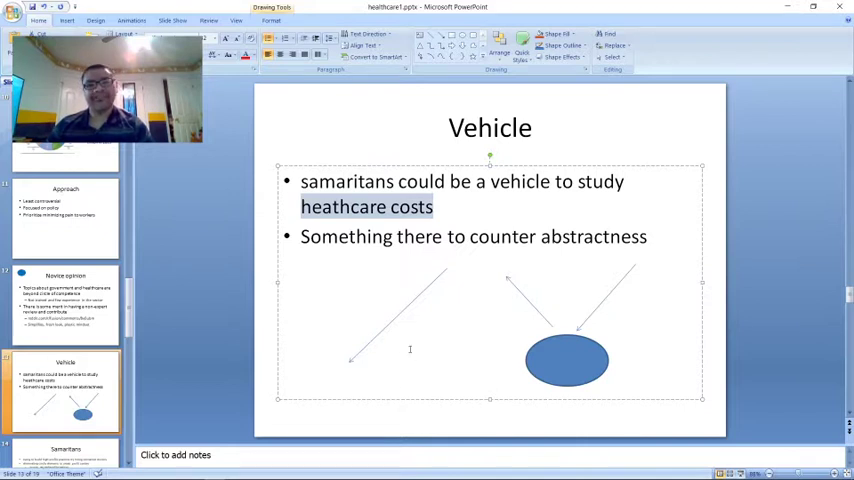
mouse_move(613, 360)
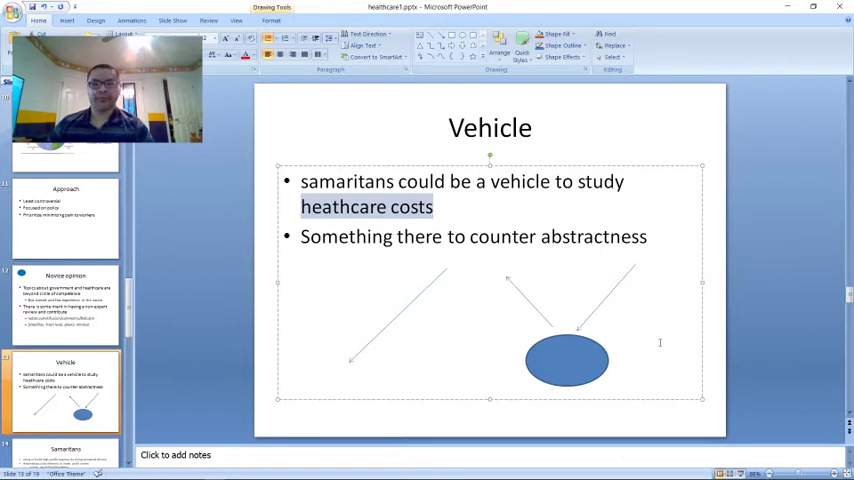
mouse_move(750, 357)
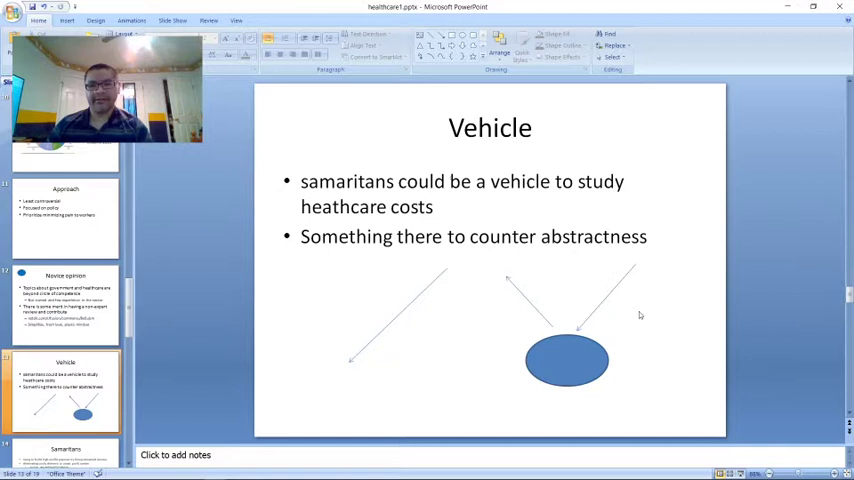
mouse_move(700, 327)
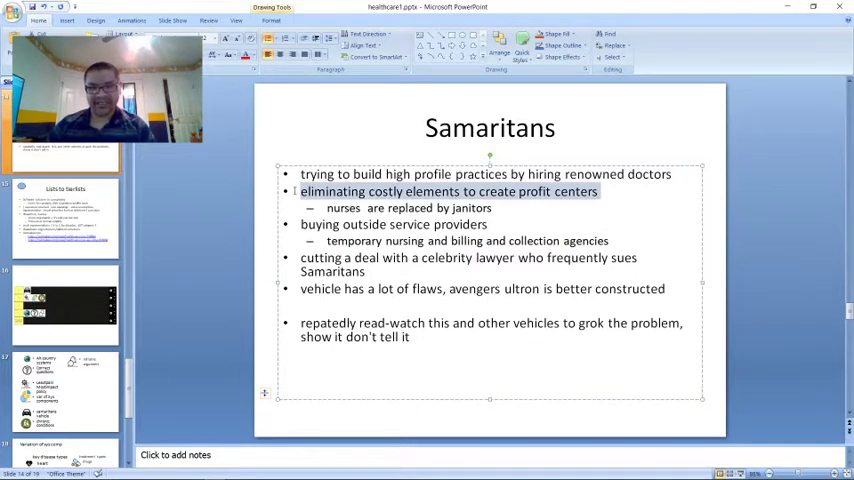
double_click(486, 174)
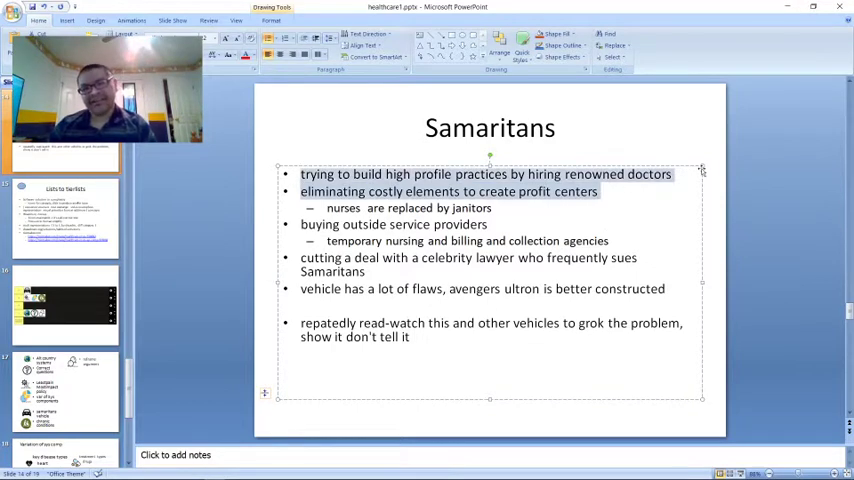
mouse_move(734, 240)
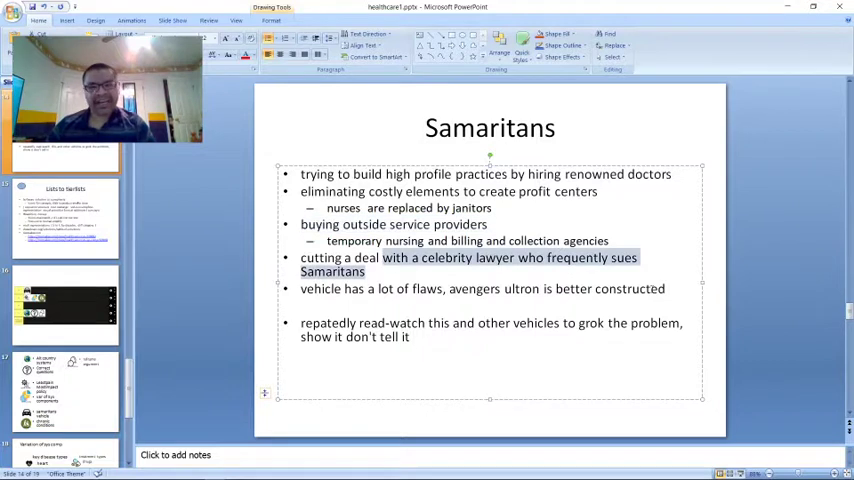
left_click(670, 288)
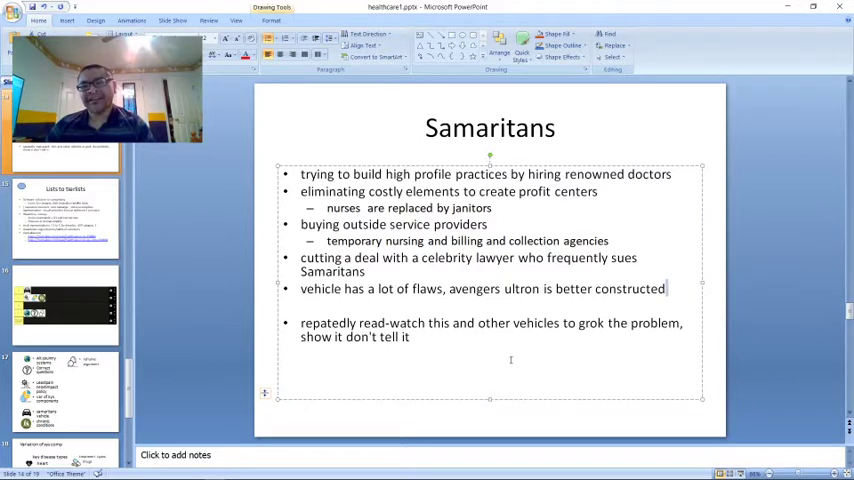
mouse_move(584, 334)
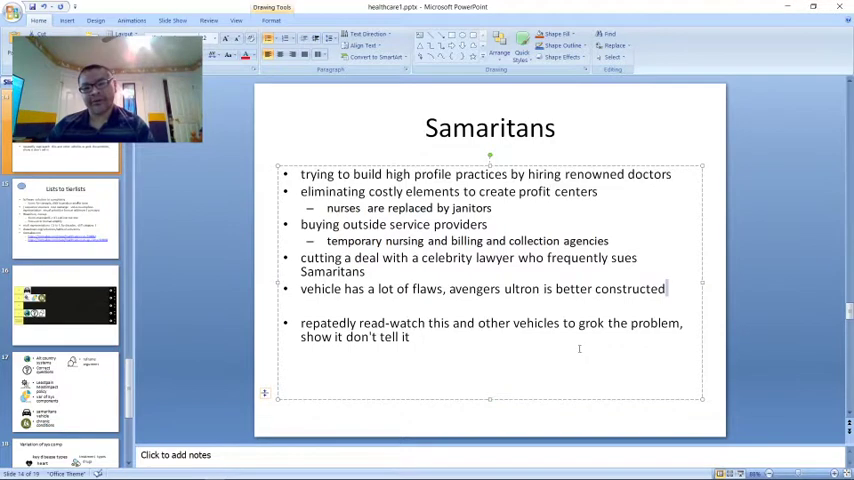
mouse_move(681, 298)
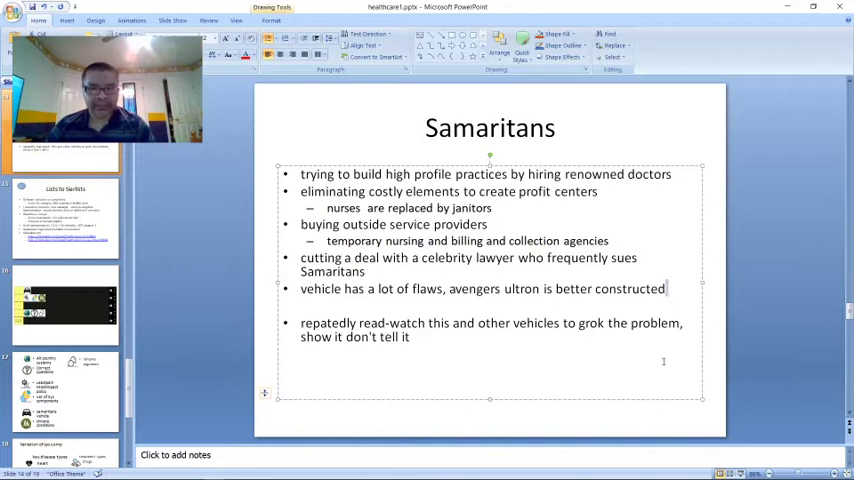
mouse_move(658, 358)
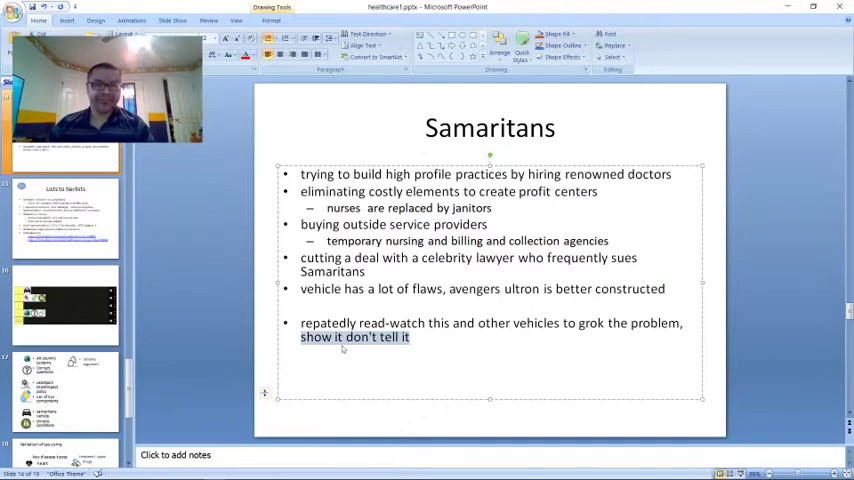
mouse_move(399, 360)
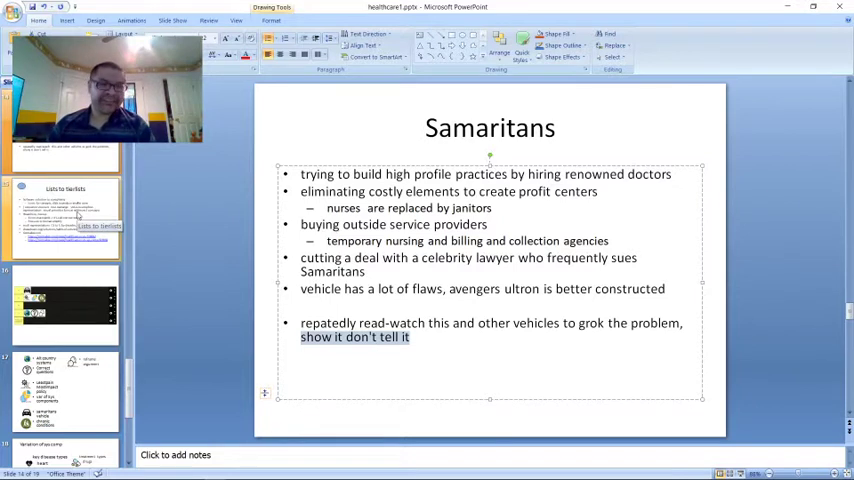
- Show the Lists to tierlists slide and follow its healthcare costs TierMaker link
left_click(65, 217)
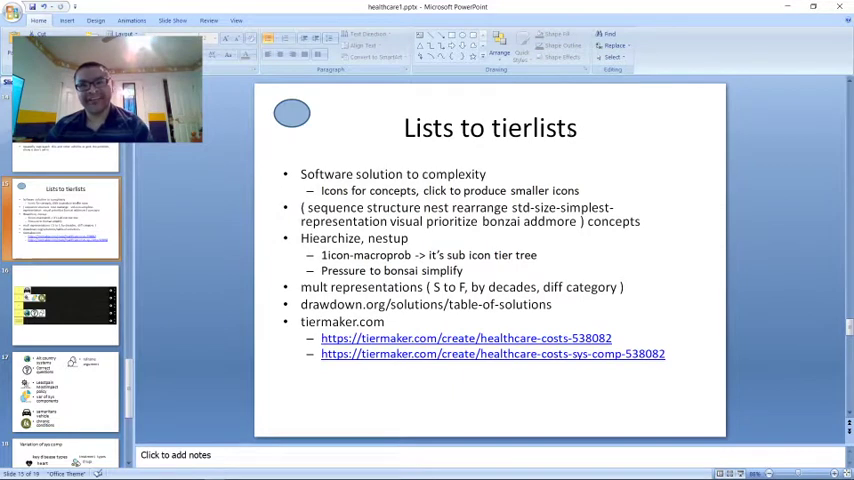
left_click(490, 128)
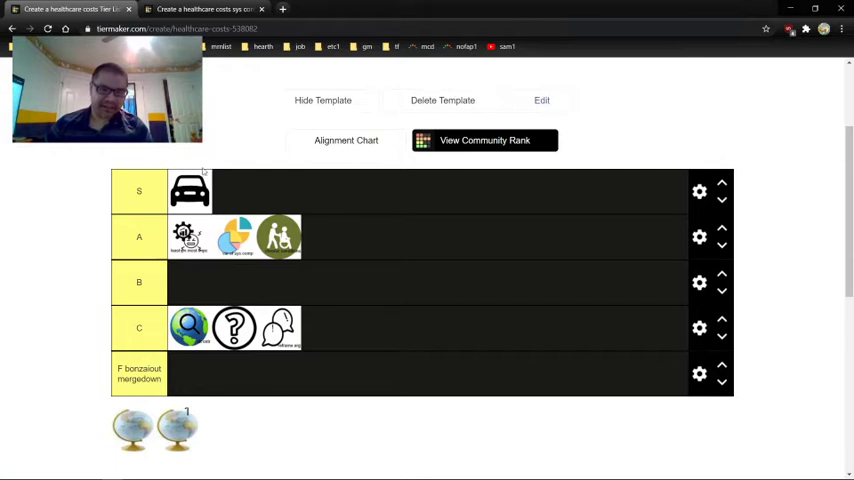
mouse_move(189, 366)
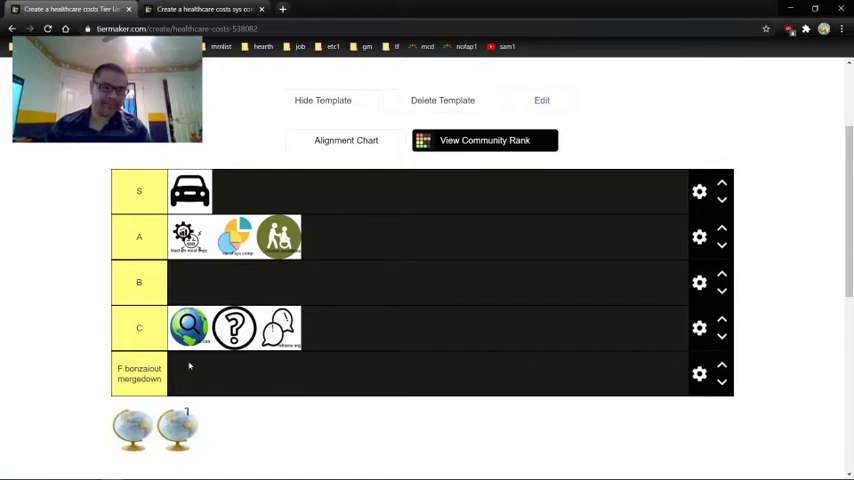
mouse_move(320, 385)
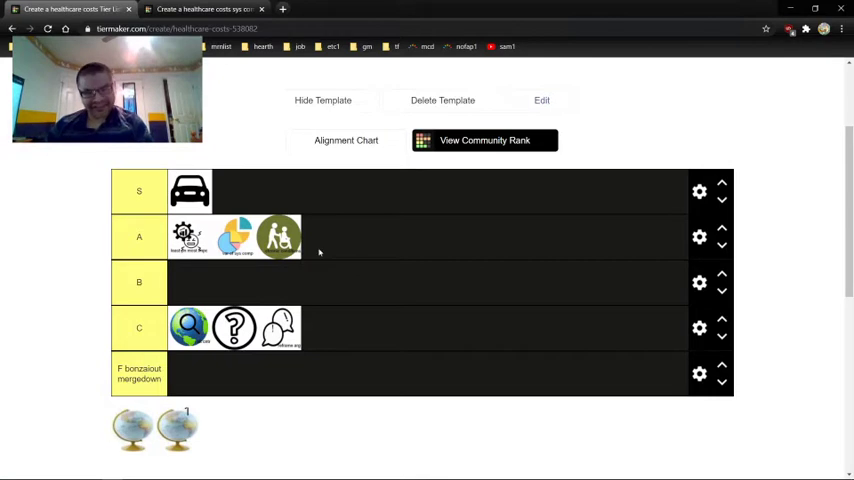
mouse_move(207, 363)
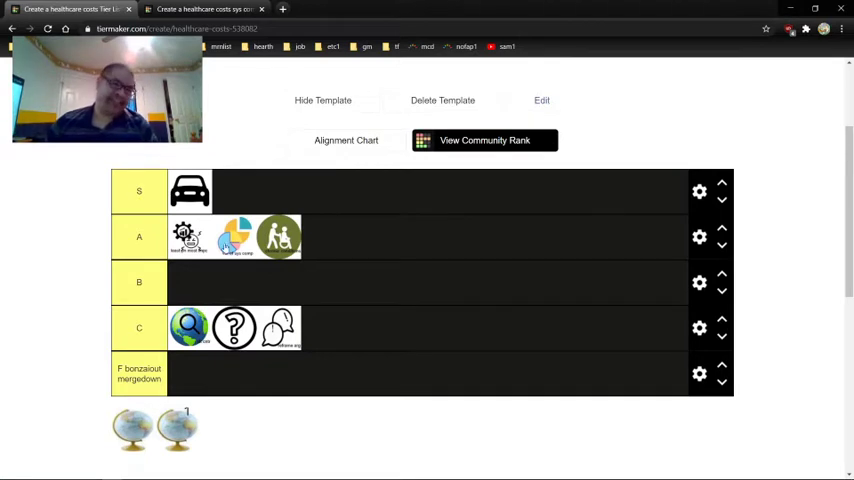
- Review the healthcare costs tier list and return to PowerPoint
left_click(205, 9)
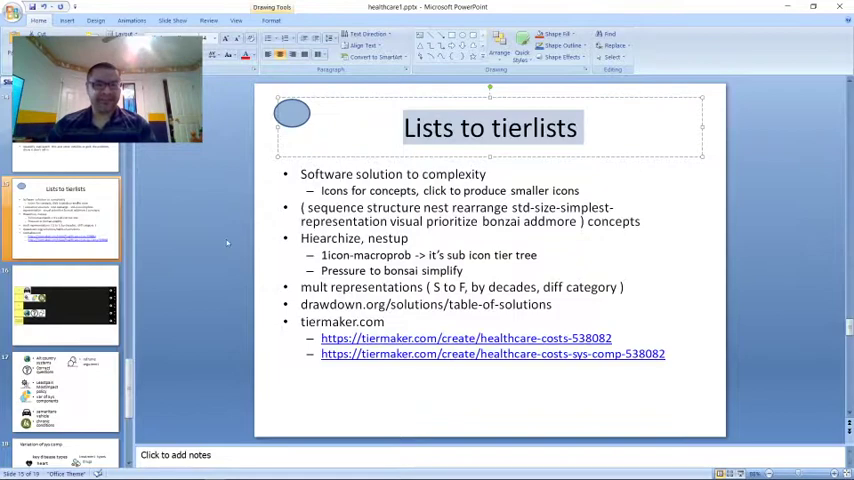
- Walk through the Samaritans slide, highlighting the Avengers phrase and vehicle flaws bullet
left_click(64, 390)
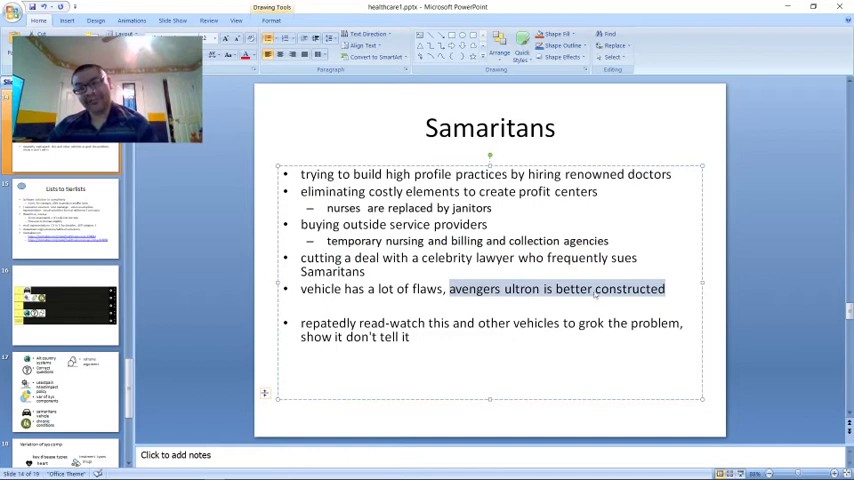
mouse_move(678, 289)
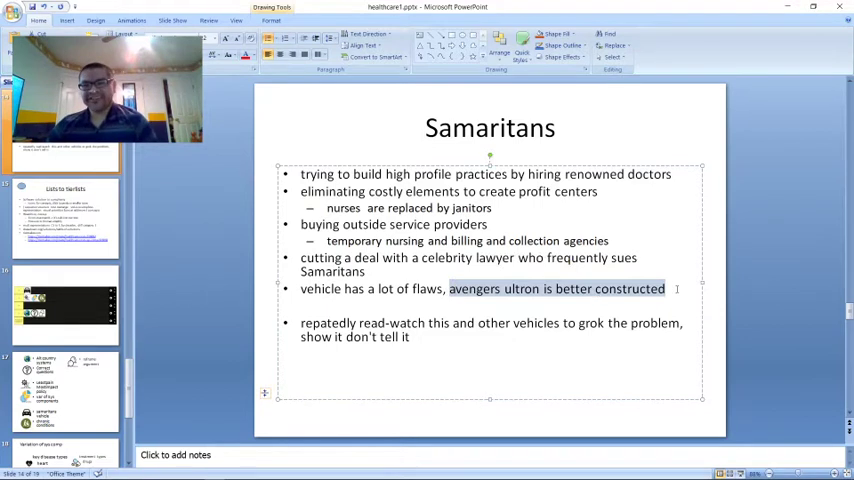
left_click(677, 289)
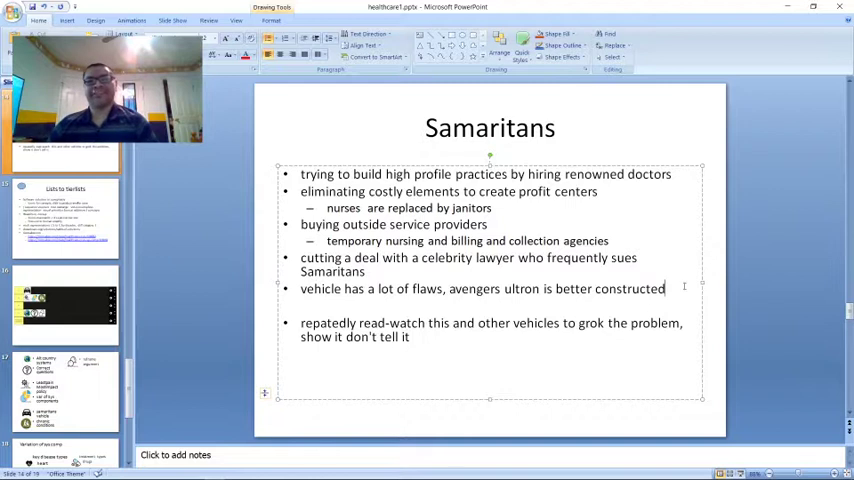
mouse_move(731, 225)
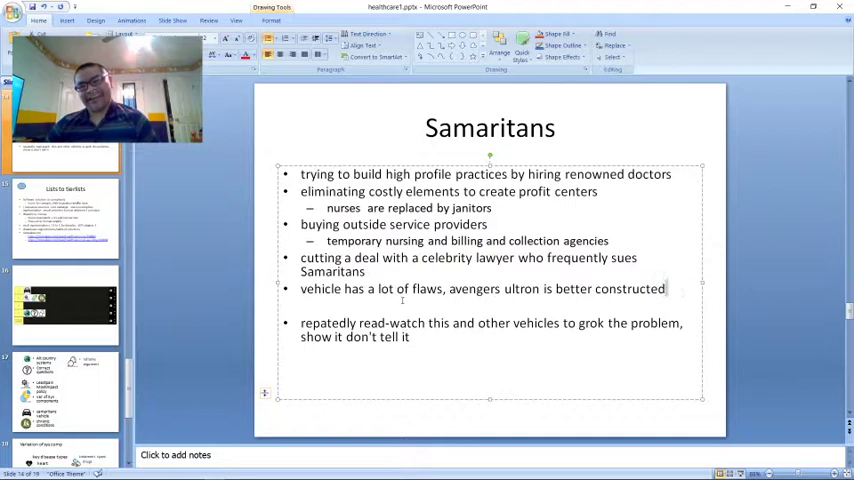
triple_click(480, 288)
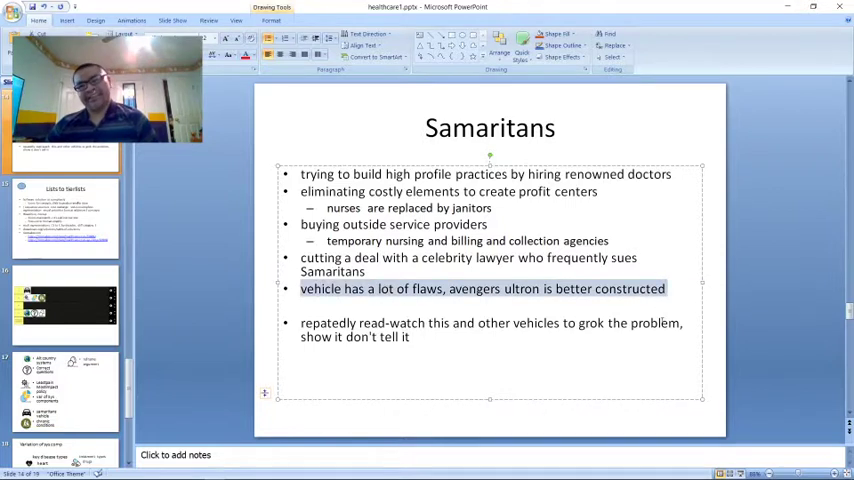
left_click(665, 289)
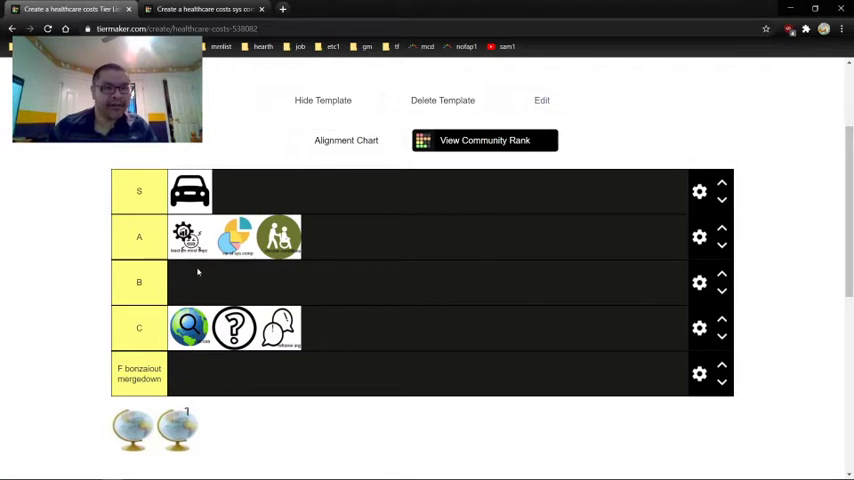
mouse_move(130, 306)
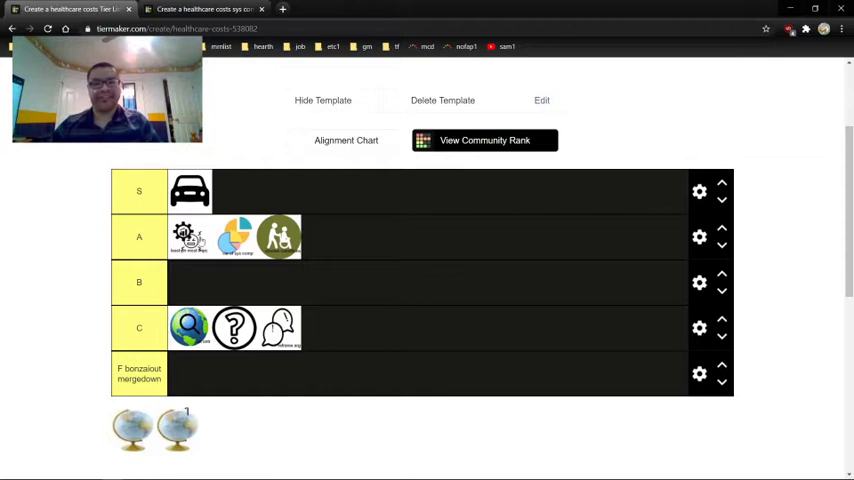
mouse_move(217, 248)
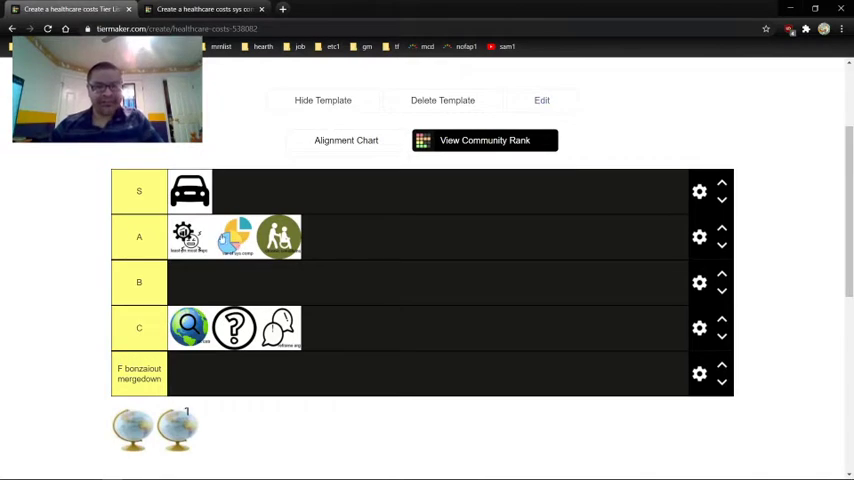
mouse_move(252, 262)
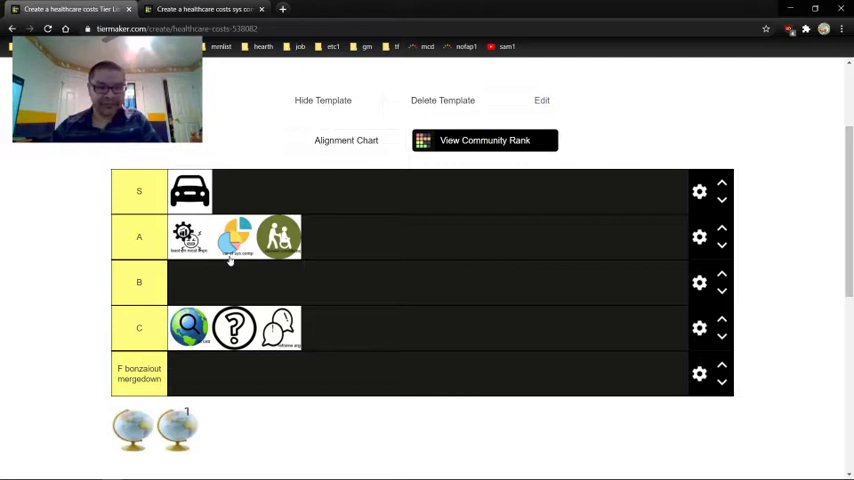
- Switch browser tabs to review the healthcare costs tier list's filled rows
left_click(205, 9)
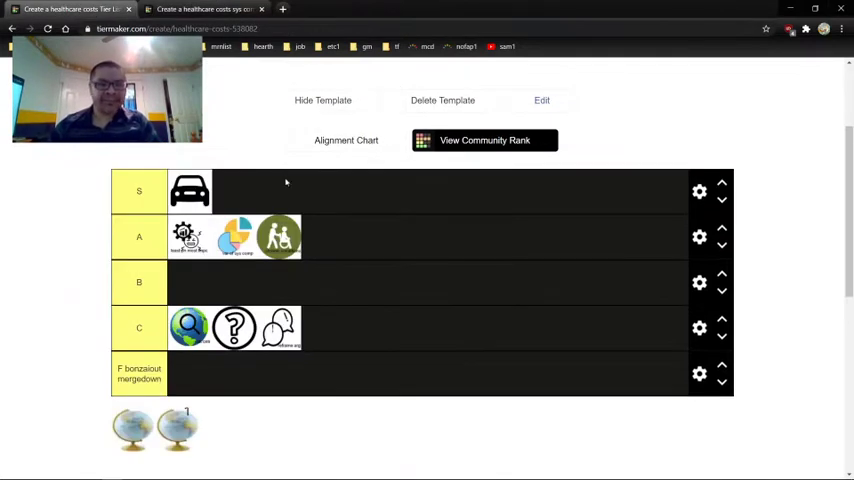
left_click(200, 9)
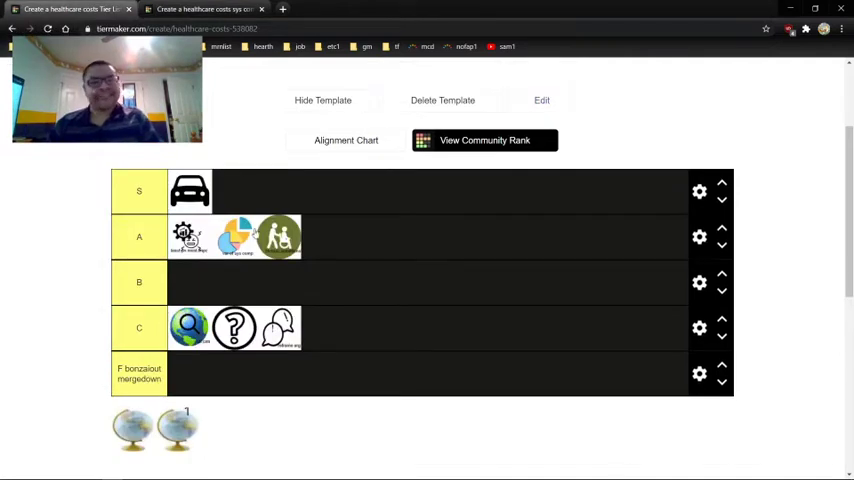
mouse_move(235, 255)
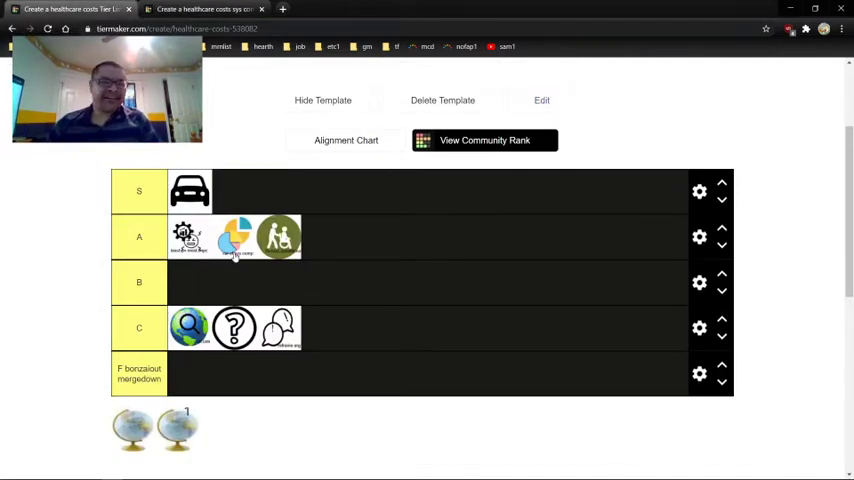
left_click(200, 9)
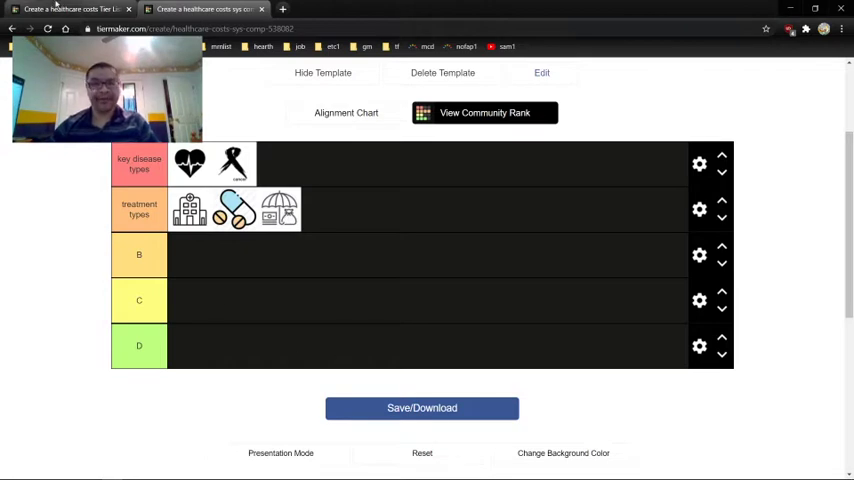
mouse_move(247, 188)
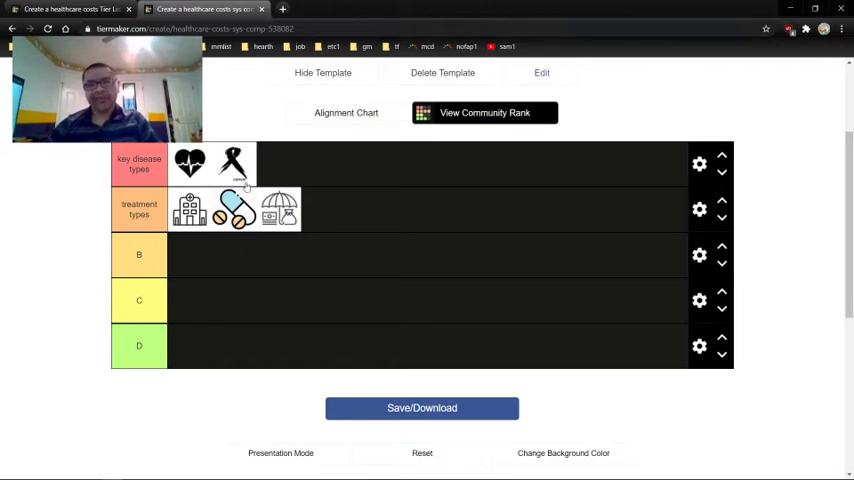
mouse_move(283, 180)
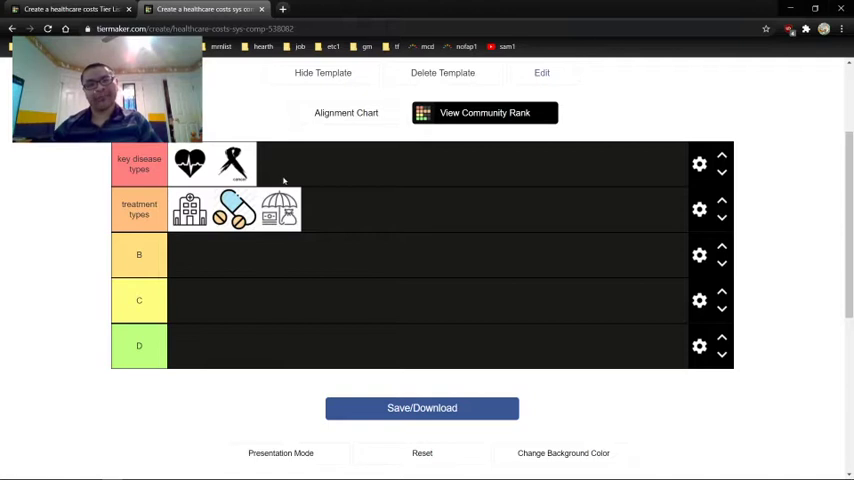
mouse_move(270, 230)
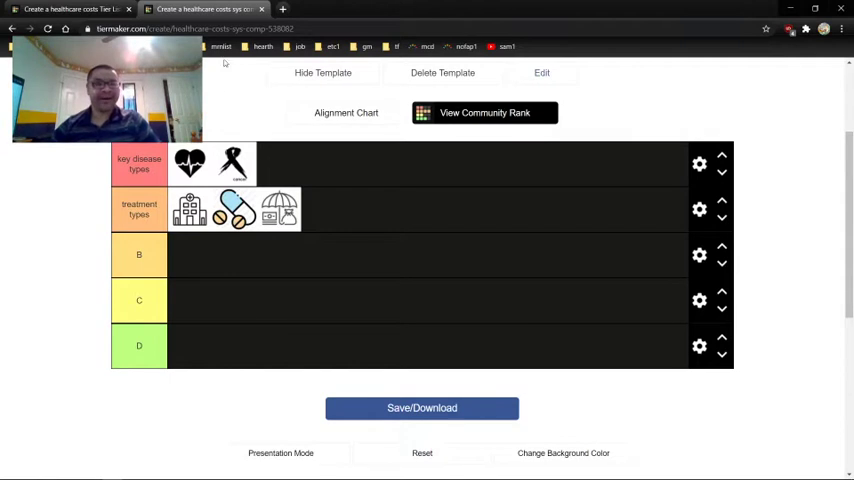
mouse_move(347, 231)
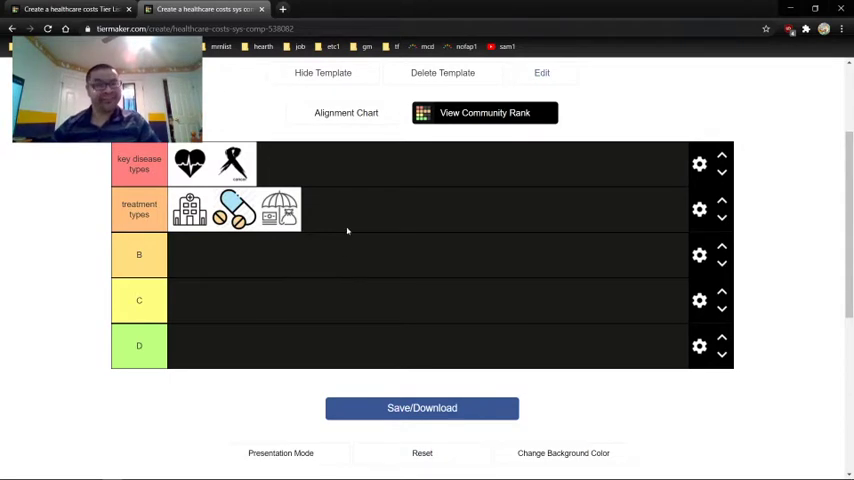
mouse_move(503, 216)
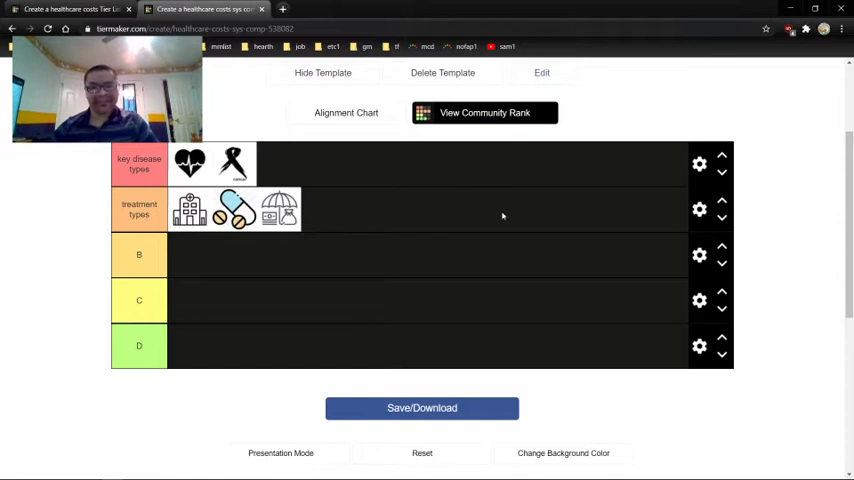
mouse_move(740, 198)
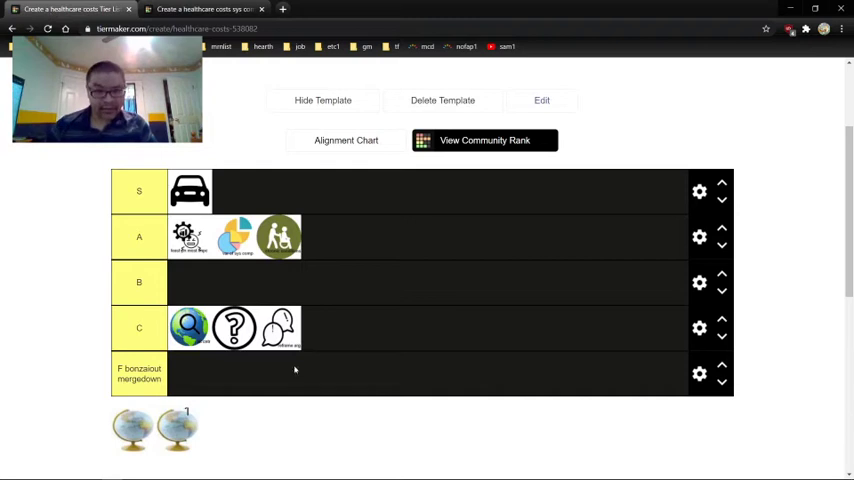
mouse_move(282, 255)
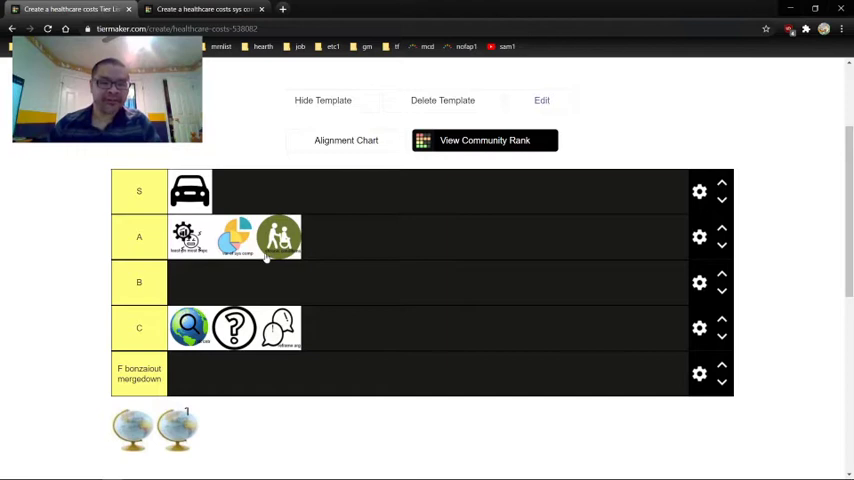
mouse_move(389, 242)
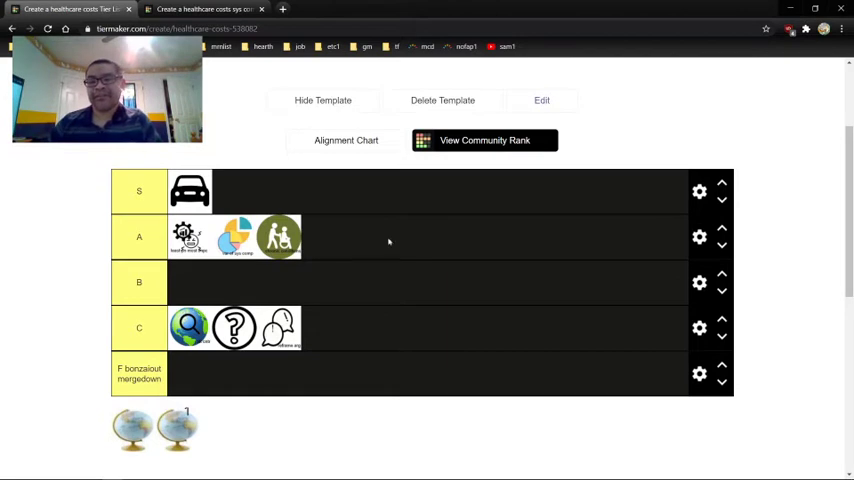
mouse_move(381, 296)
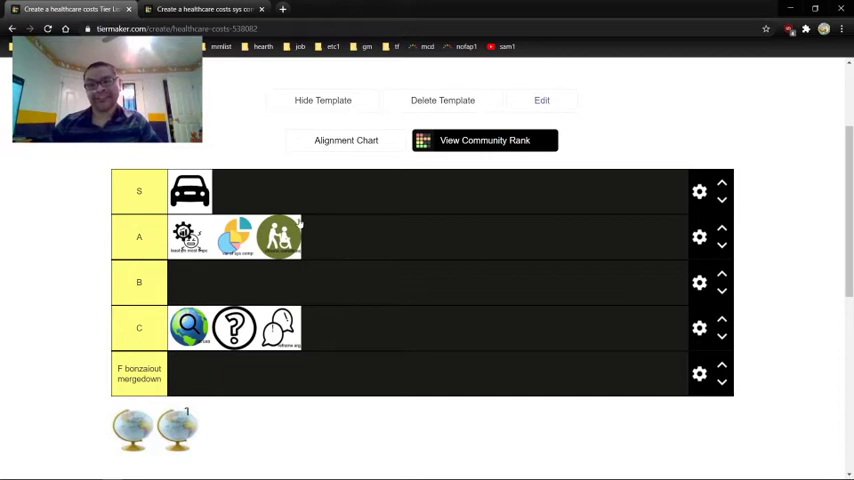
mouse_move(337, 236)
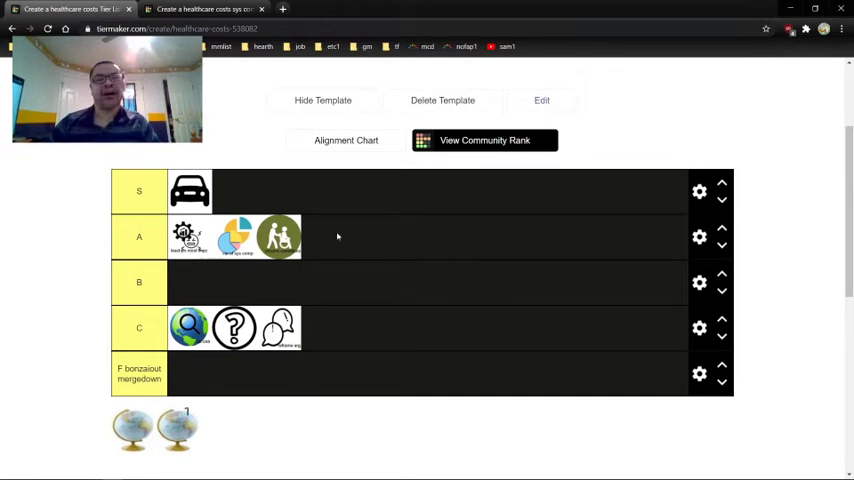
mouse_move(293, 271)
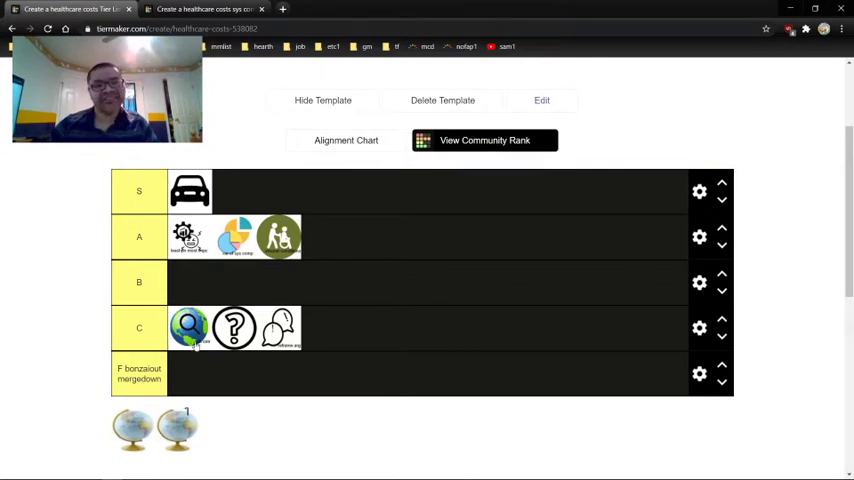
mouse_move(177, 352)
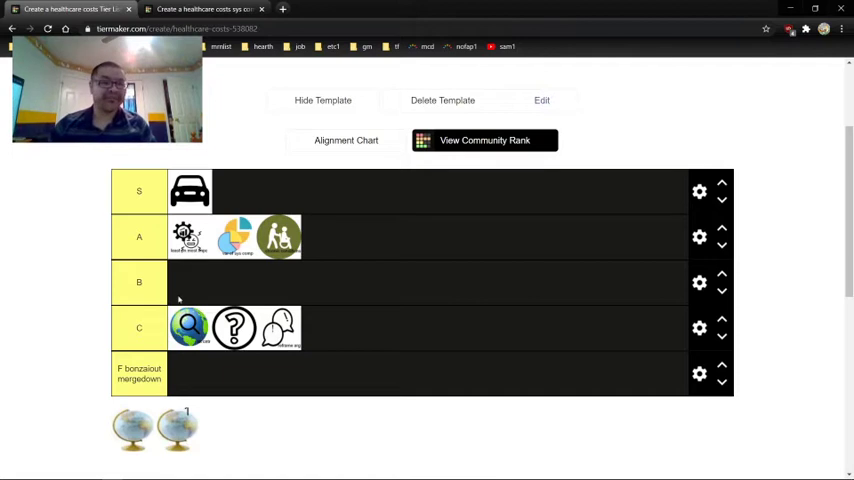
mouse_move(193, 355)
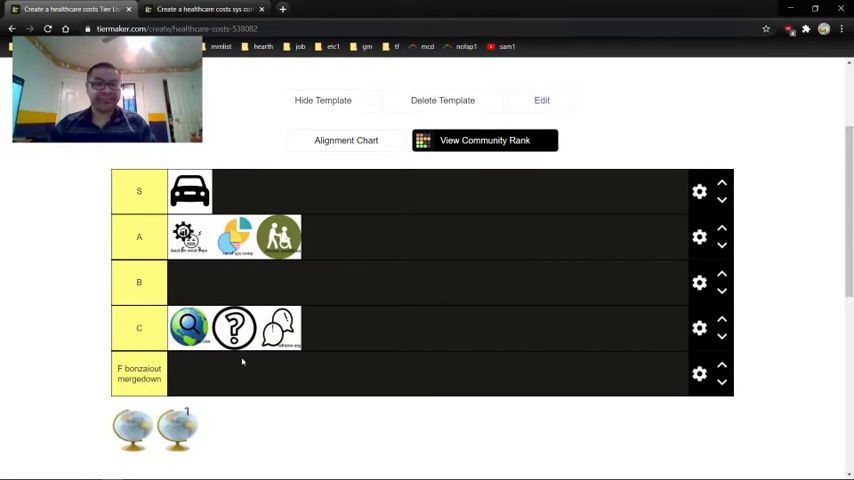
mouse_move(249, 347)
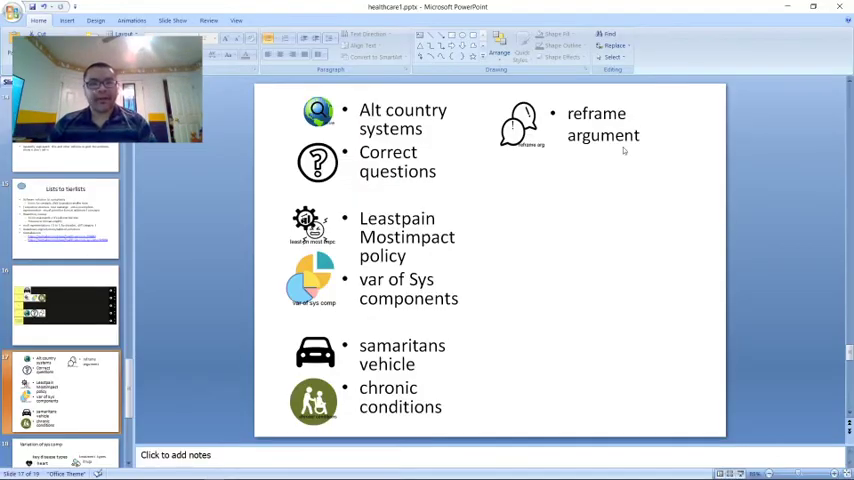
mouse_move(646, 136)
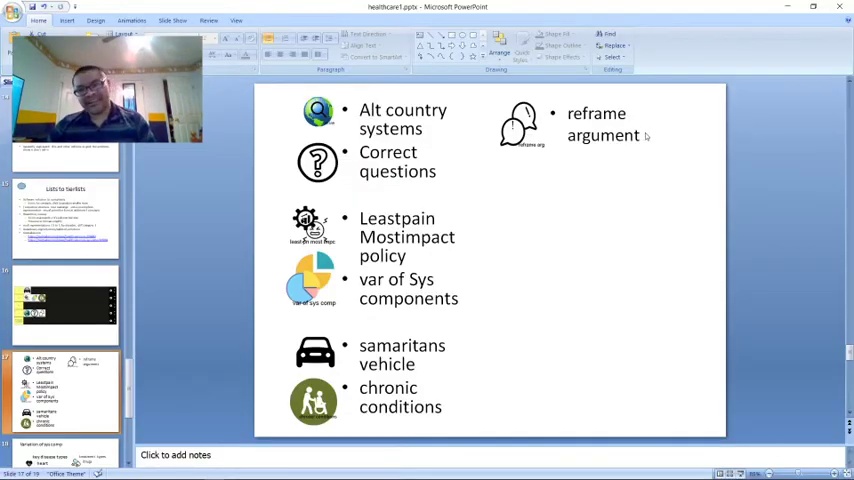
mouse_move(648, 145)
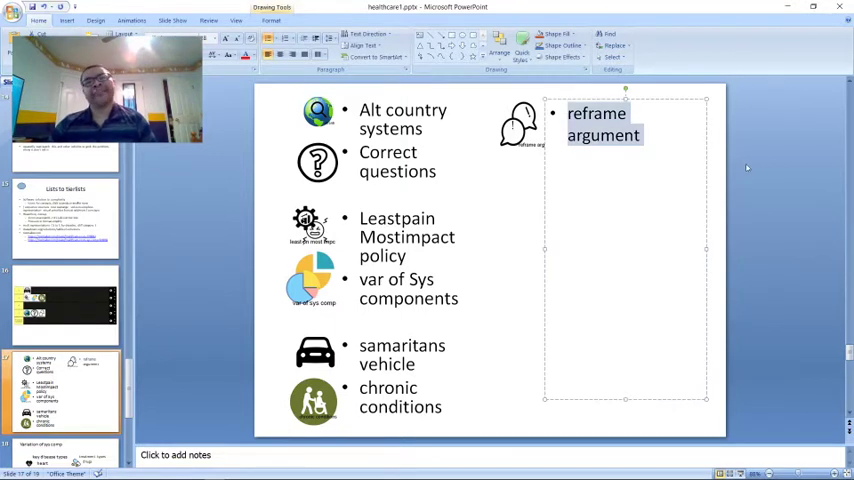
mouse_move(685, 110)
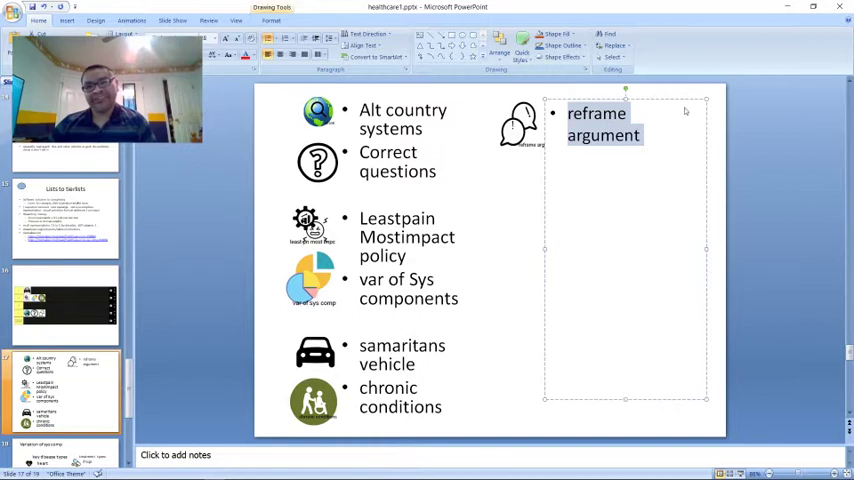
mouse_move(545, 247)
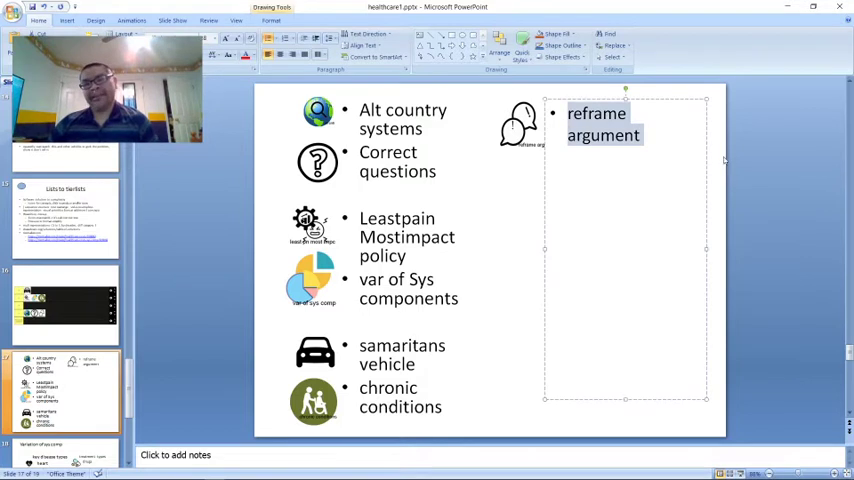
- Deselect the reframe argument text box on slide 17, leaving it unchanged
left_click(666, 180)
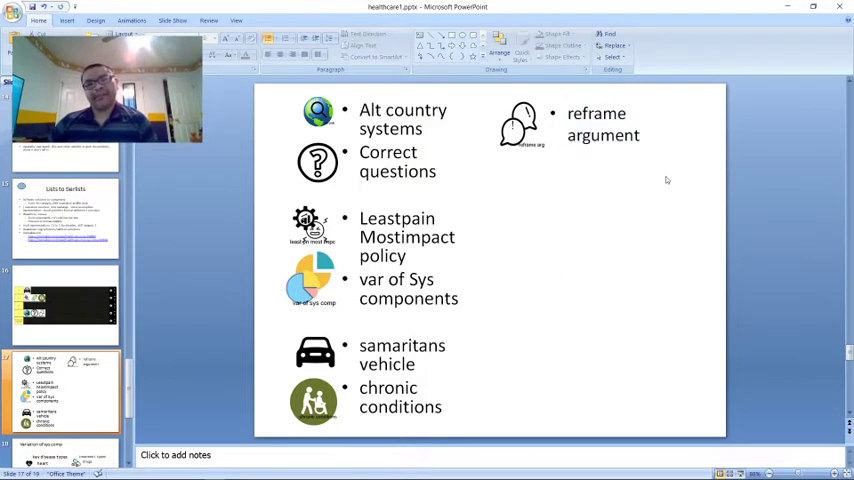
mouse_move(602, 221)
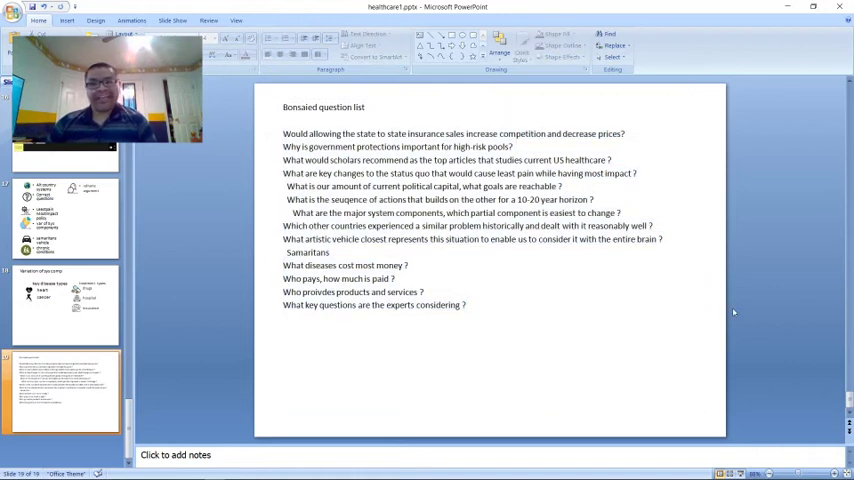
mouse_move(738, 400)
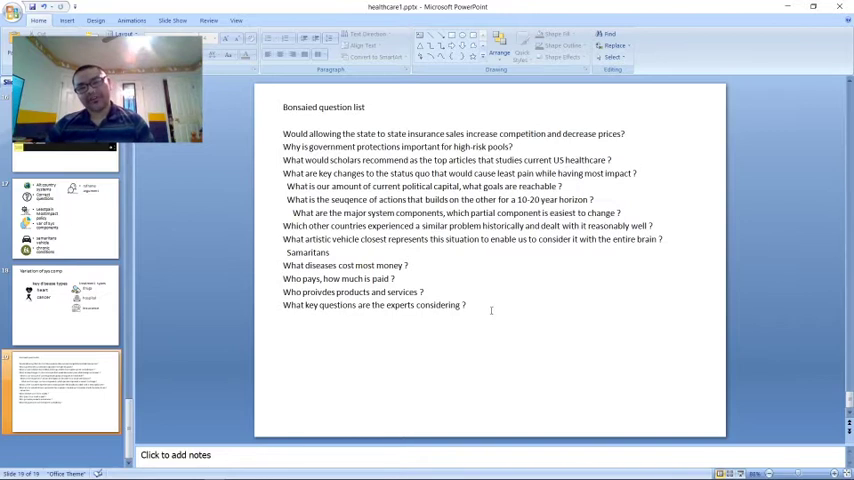
mouse_move(478, 314)
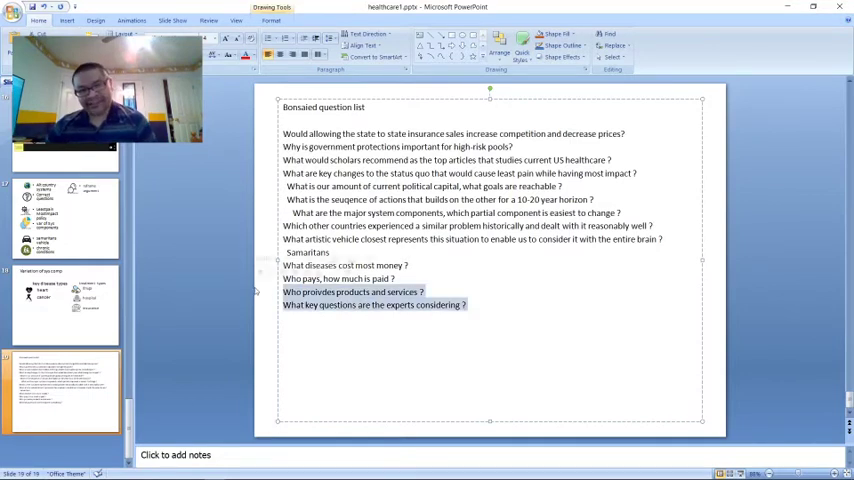
- Clear the highlight on the last two questions and deselect the question list
left_click(472, 264)
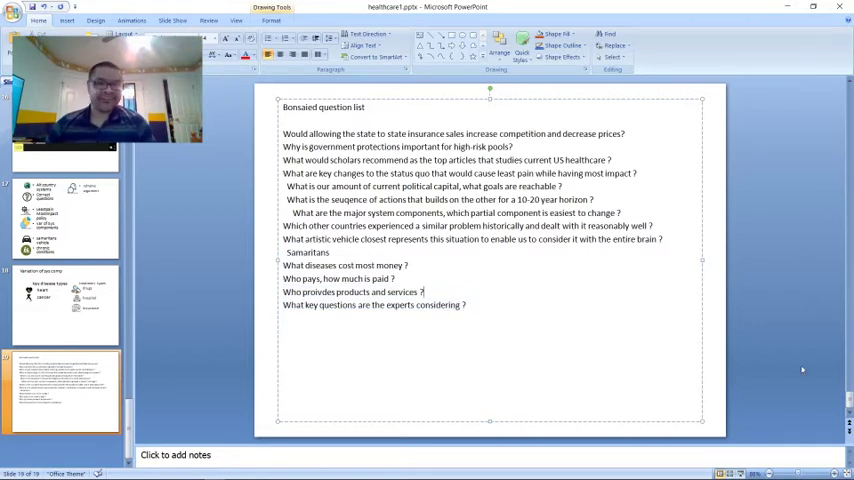
left_click(684, 260)
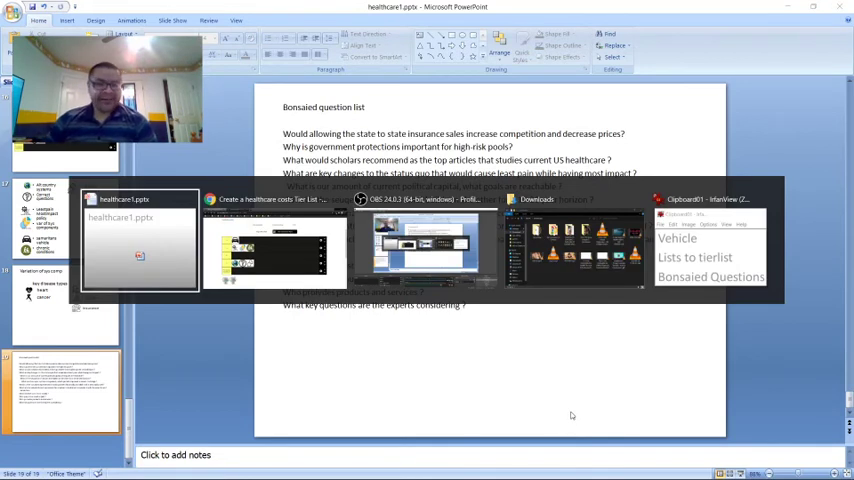
mouse_move(425, 245)
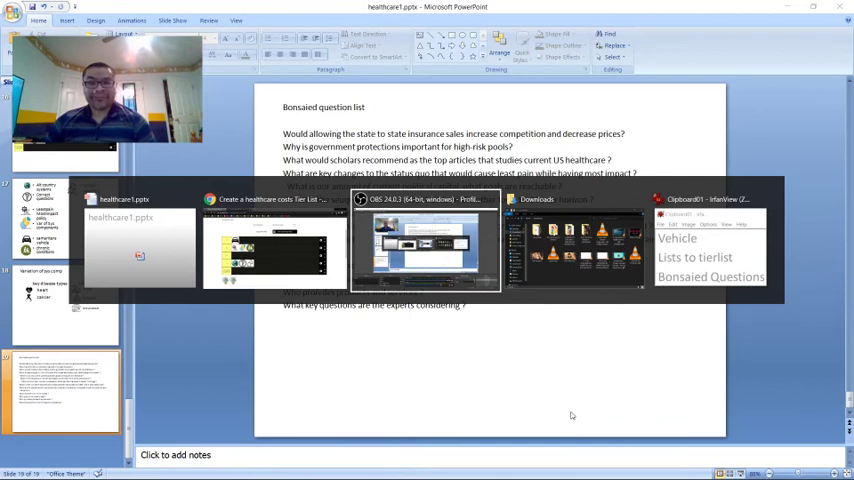
- Pick the OBS Studio window from the app switcher
left_click(425, 240)
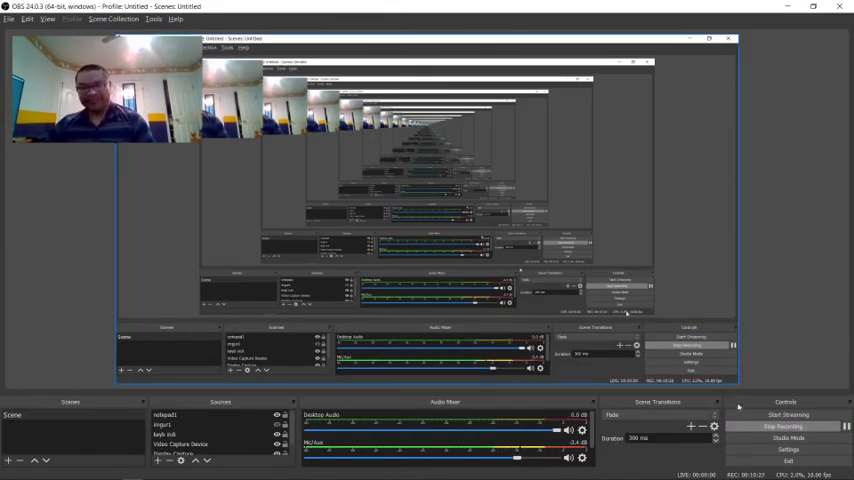